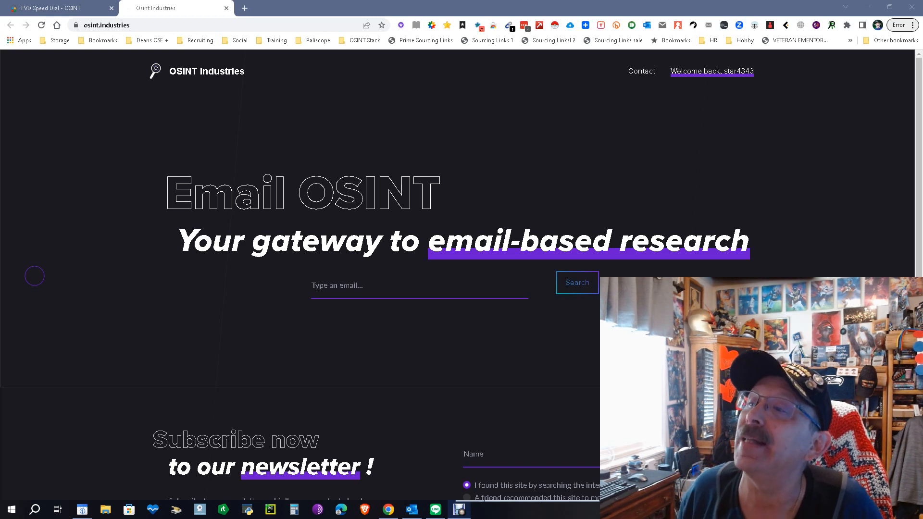
click(405, 285)
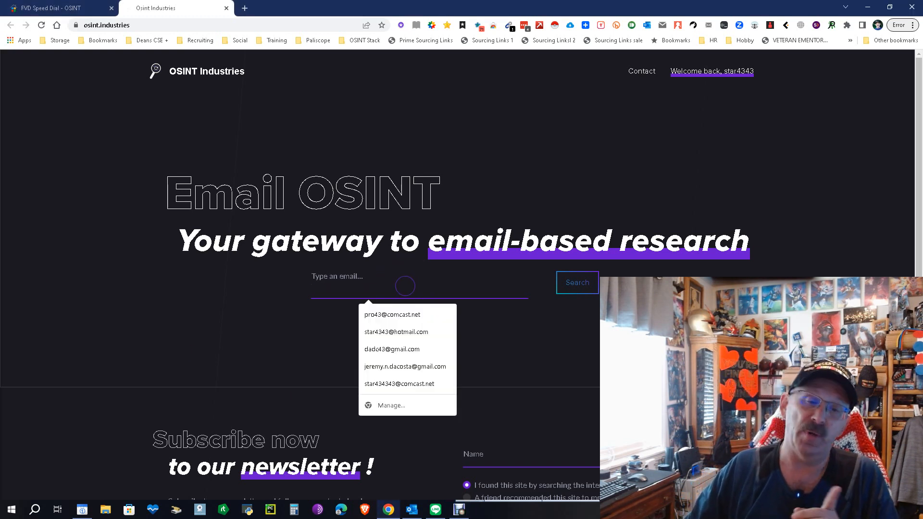
click(395, 332)
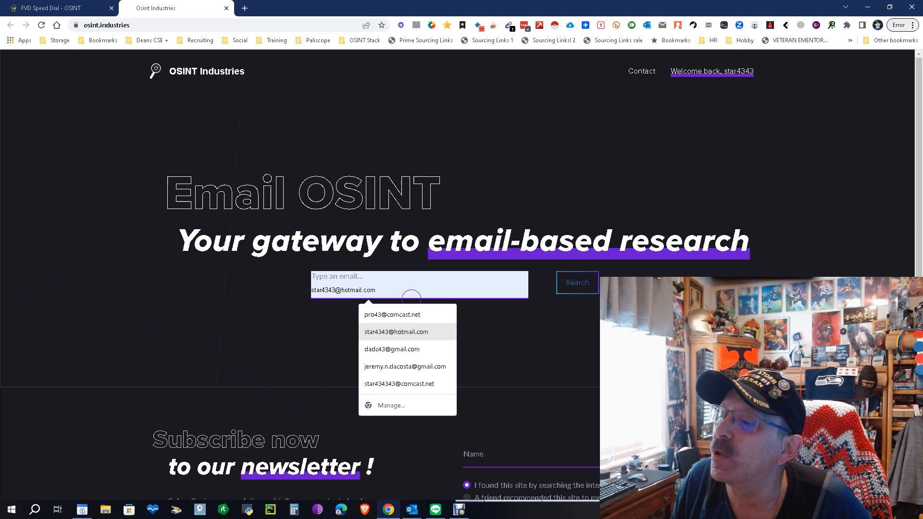
click(398, 332)
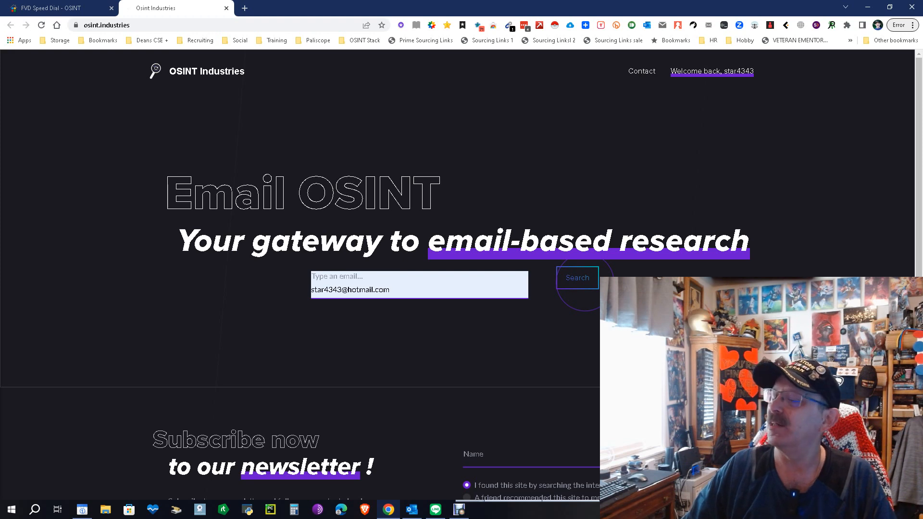
Step: Search the address and pass the hCaptcha squirrel-image verification to submit the lookup
click(577, 277)
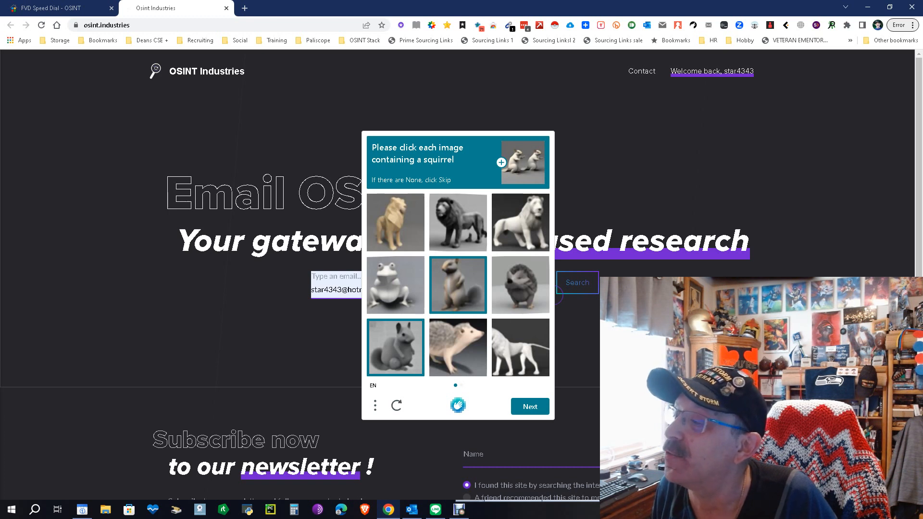
mouse_move(529, 405)
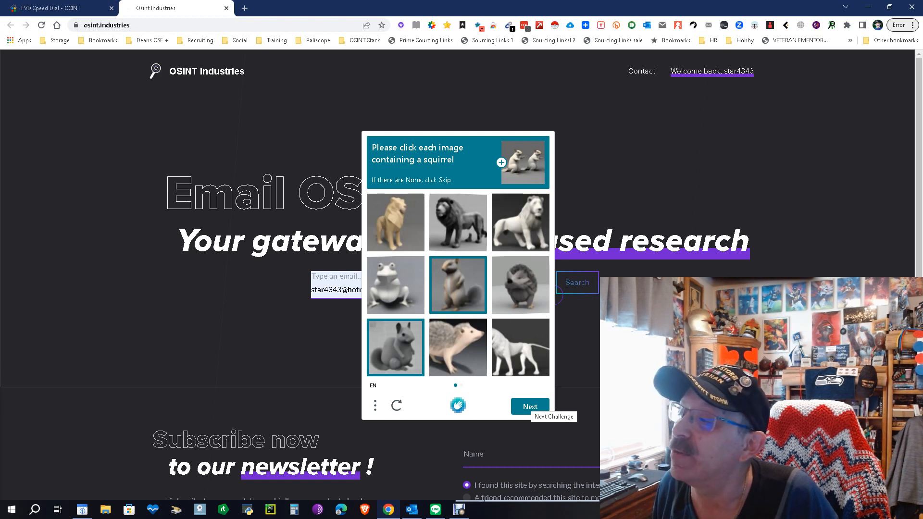
click(529, 406)
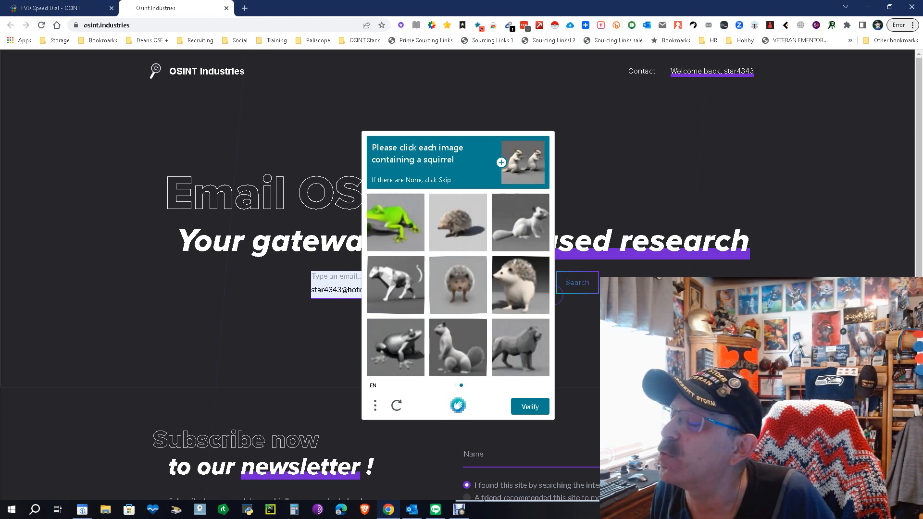
click(457, 348)
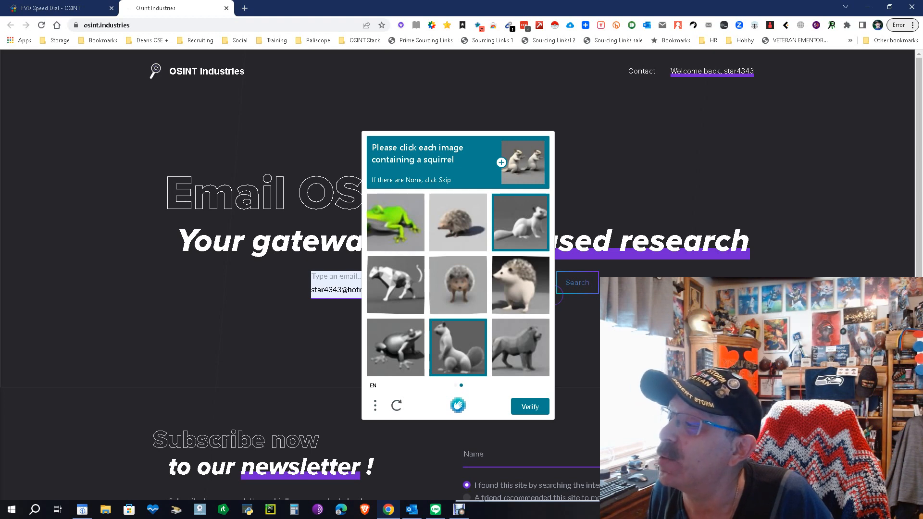
click(529, 406)
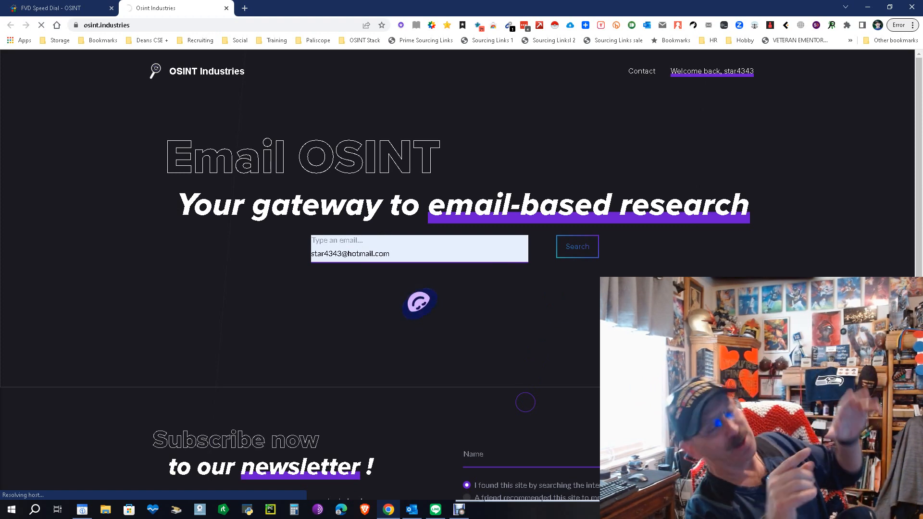
Step: Scroll through the result cards: Etsy, Notion, Google, Discord, Twitter, LinkedIn and Skype accounts
click(576, 246)
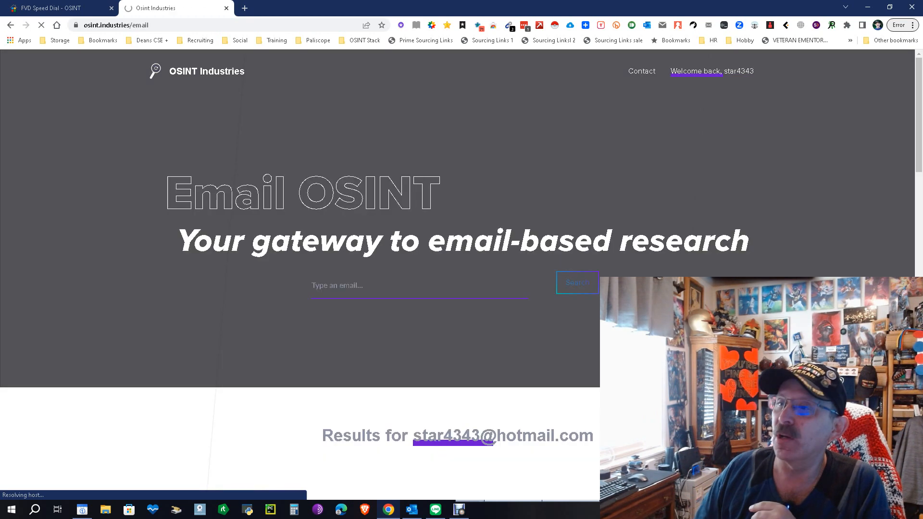
scroll(down, 3)
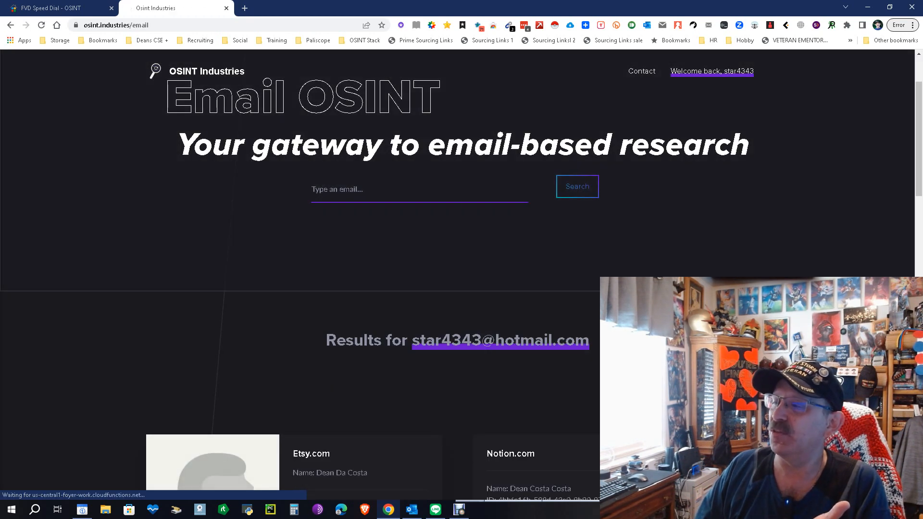
scroll(down, 3)
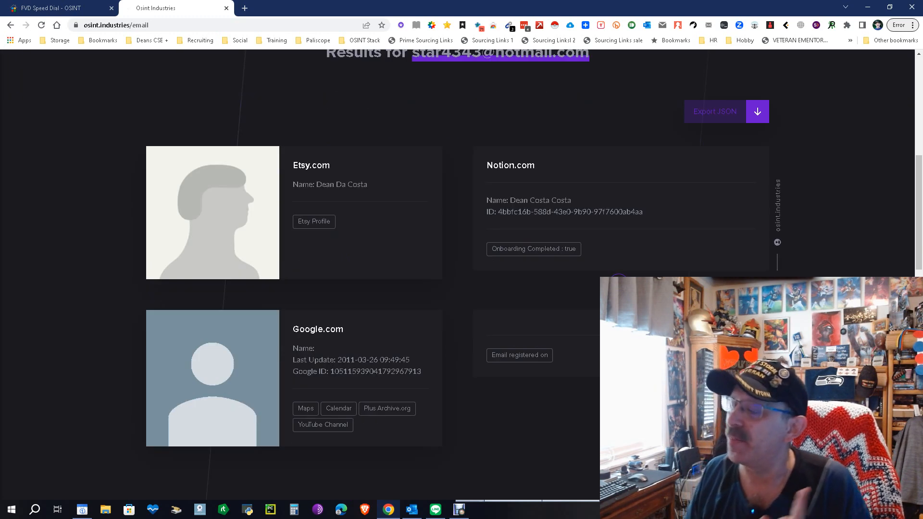
scroll(down, 3)
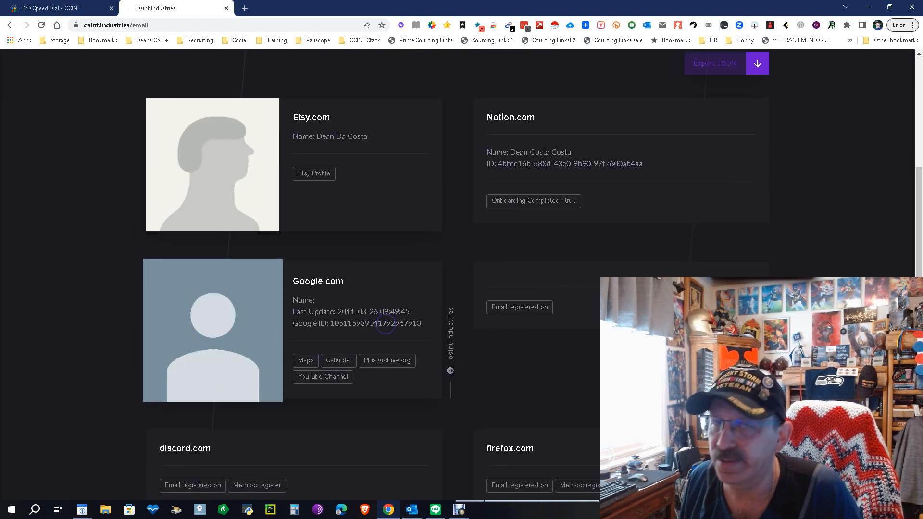
scroll(down, 3)
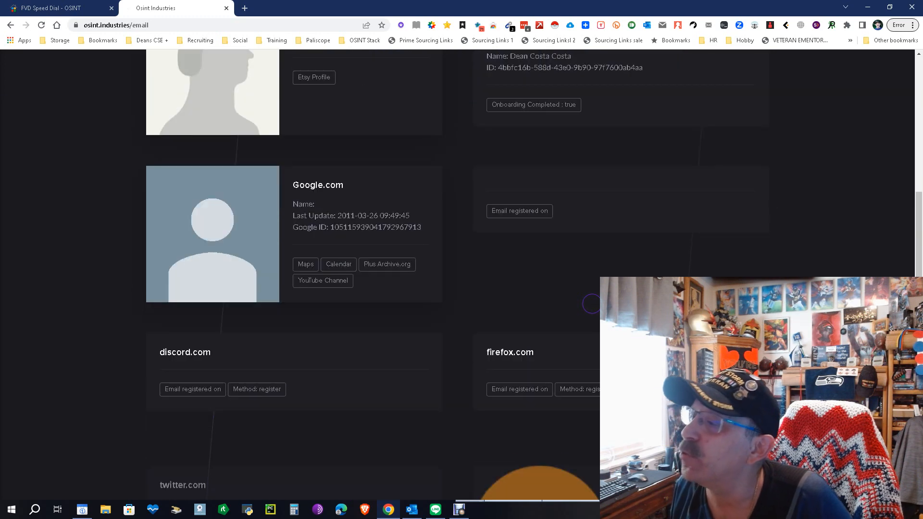
scroll(down, 3)
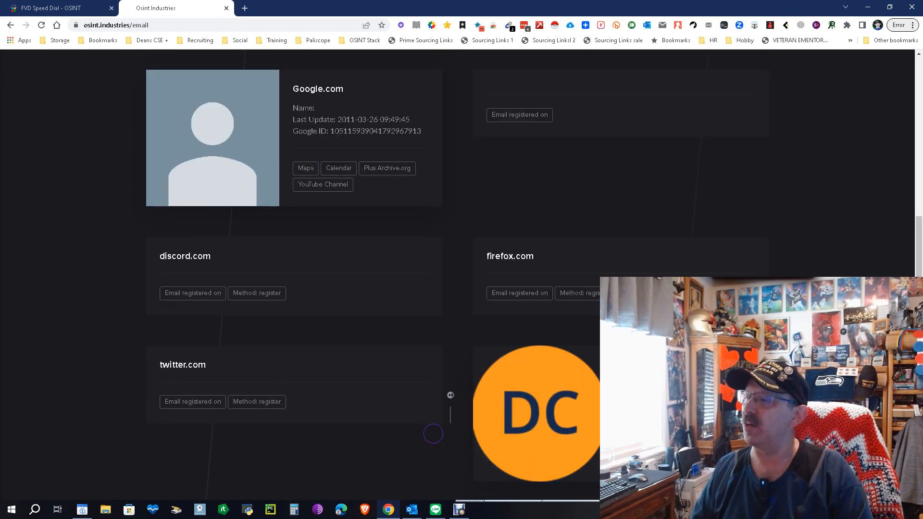
scroll(down, 3)
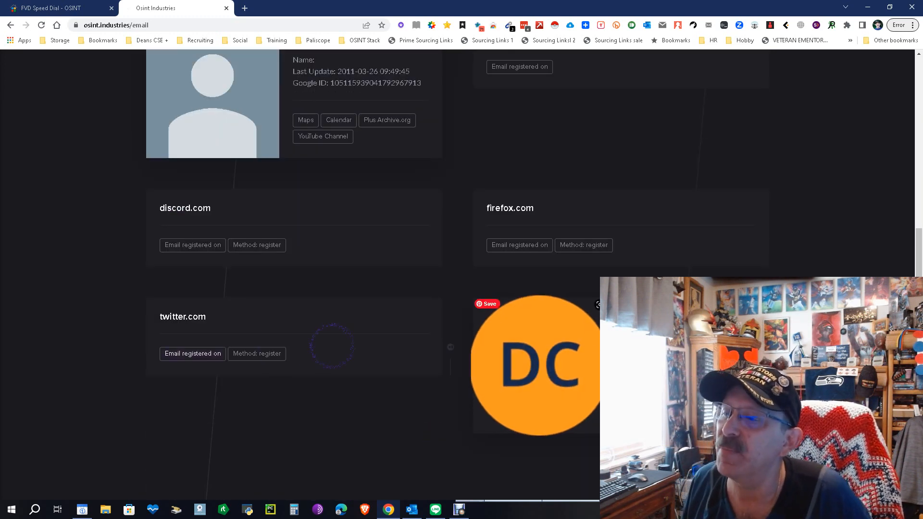
mouse_move(563, 208)
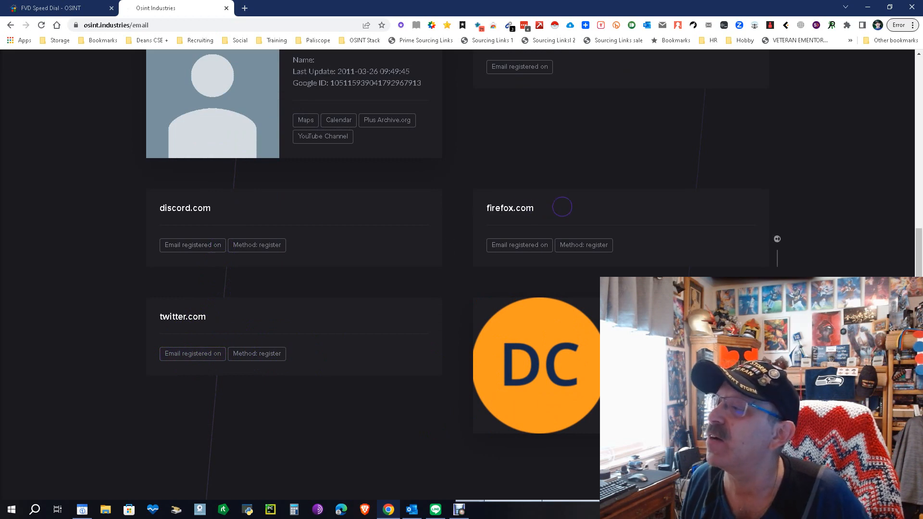
scroll(down, 3)
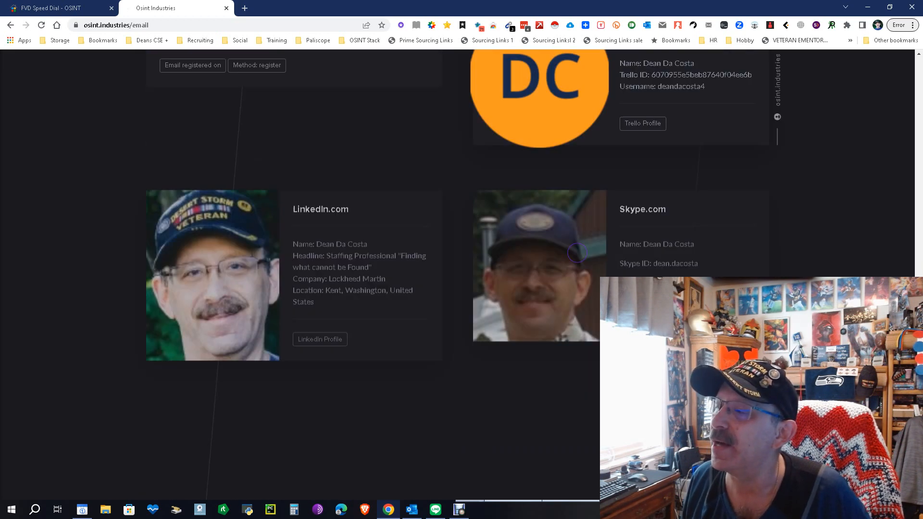
scroll(down, 3)
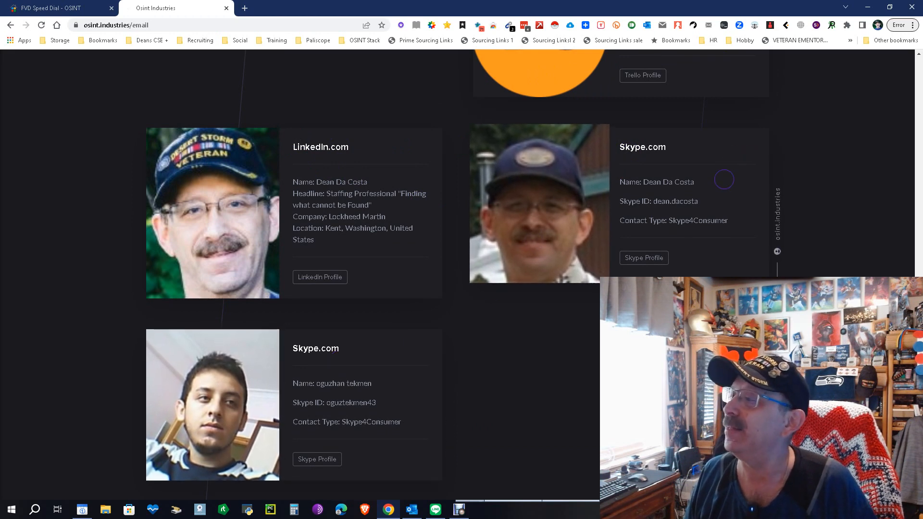
scroll(down, 3)
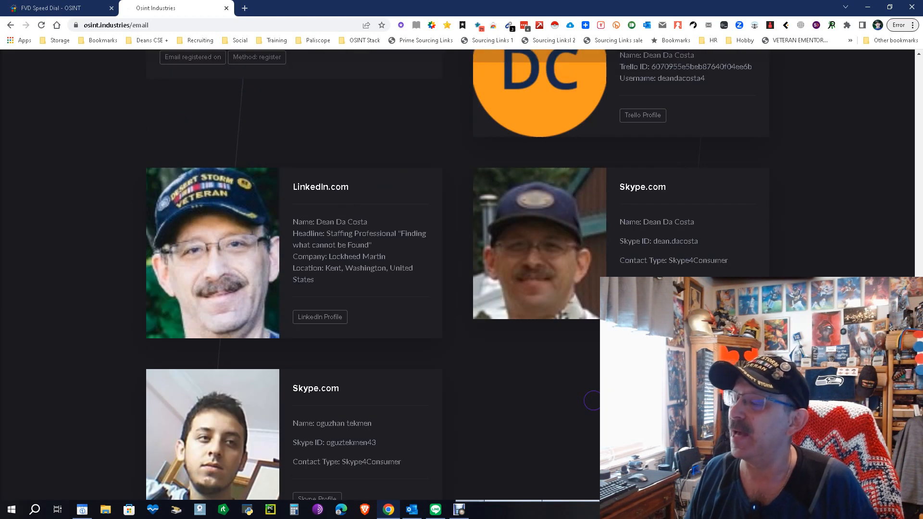
scroll(up, 3)
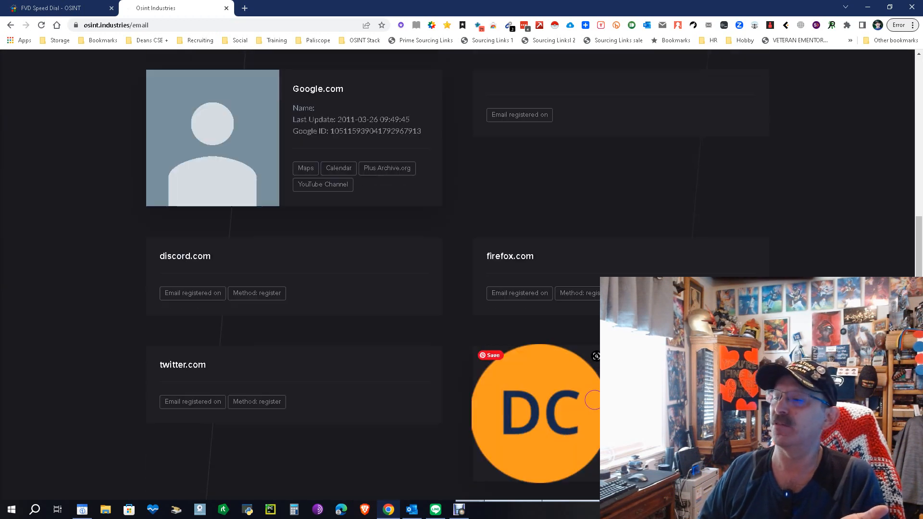
scroll(down, 3)
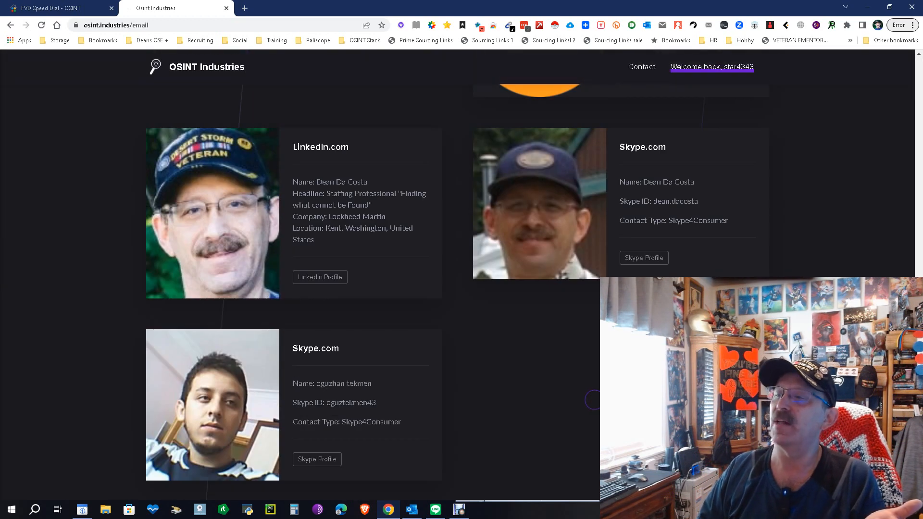
mouse_move(231, 224)
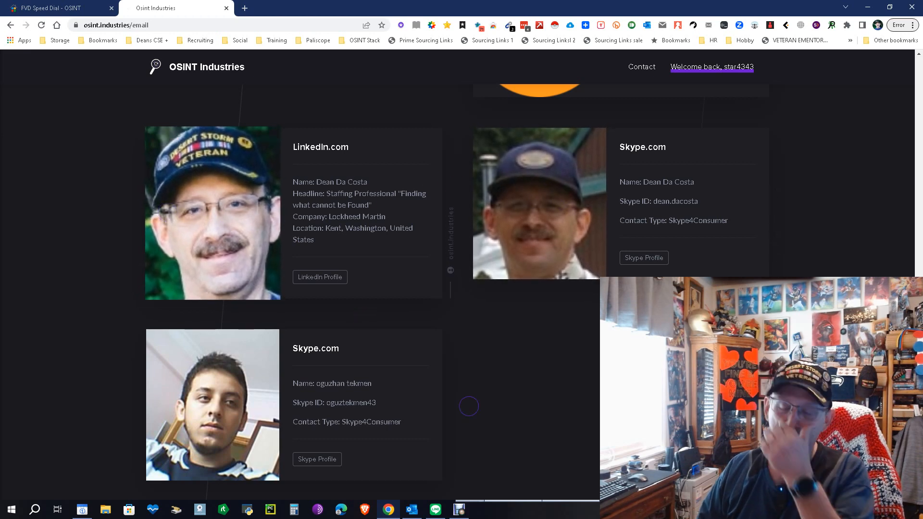
scroll(up, 3)
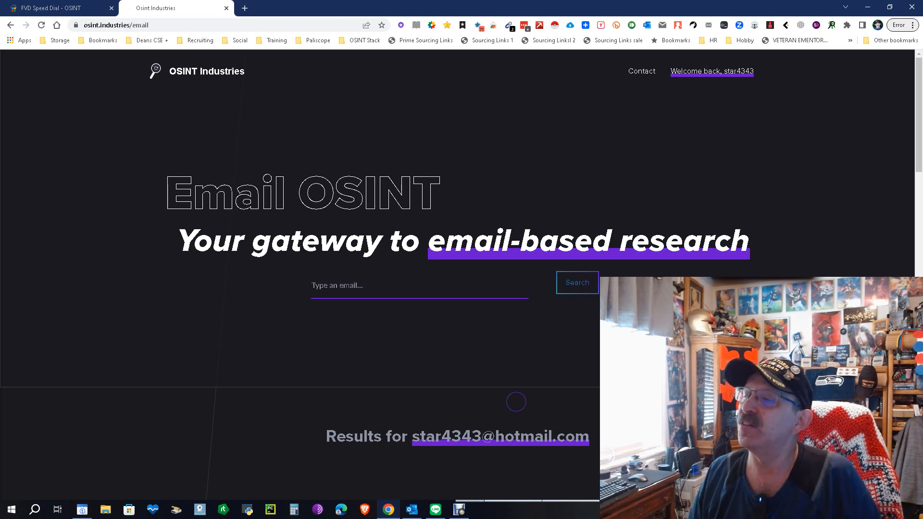
click(419, 288)
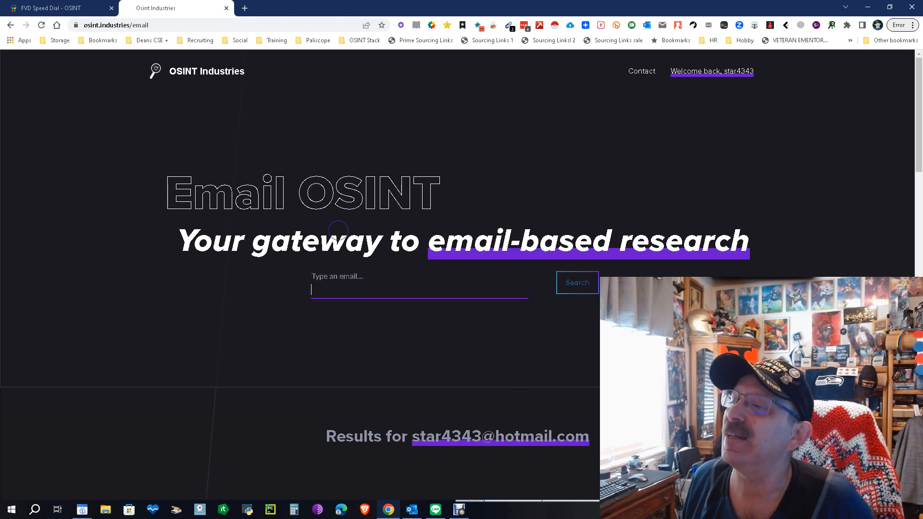